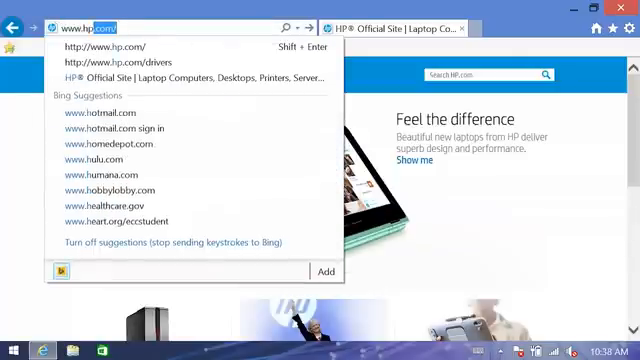
text(drivers)
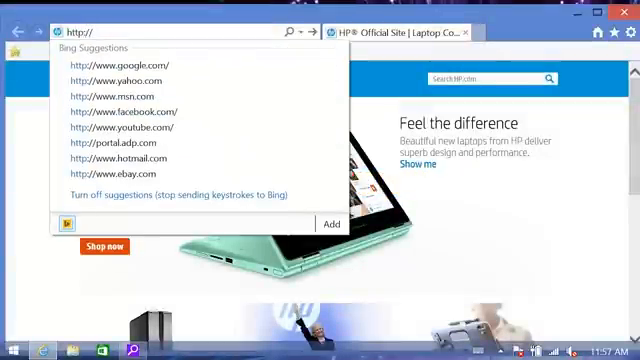
Go to support.hp.com and search HP Support for "HP PC Hardware Diagnostics".
text(support.hp.com/us-en)
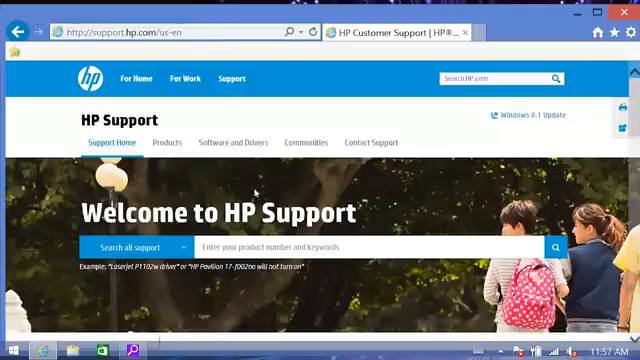
text(HP PC Hardware)
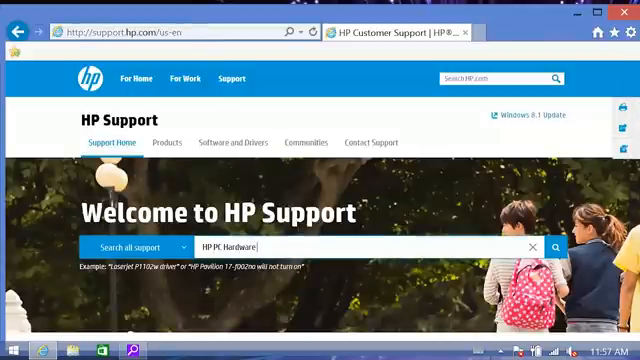
text(Diagnostics)
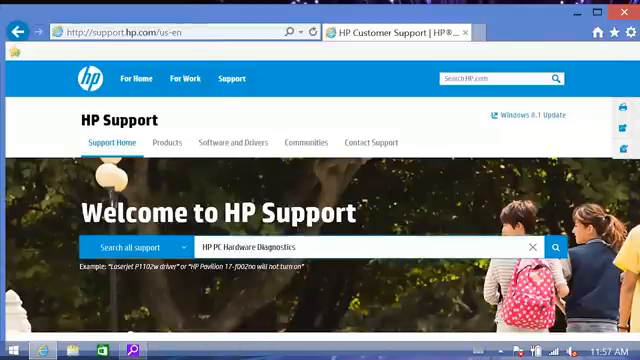
click(556, 246)
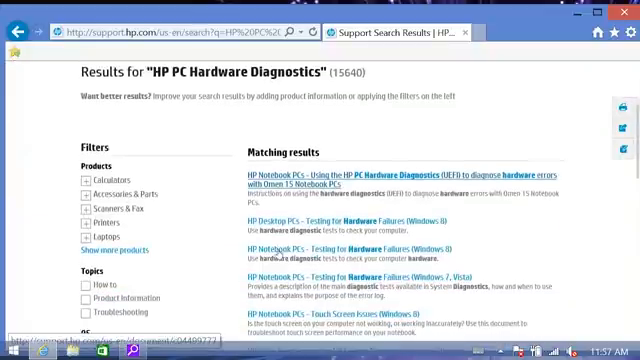